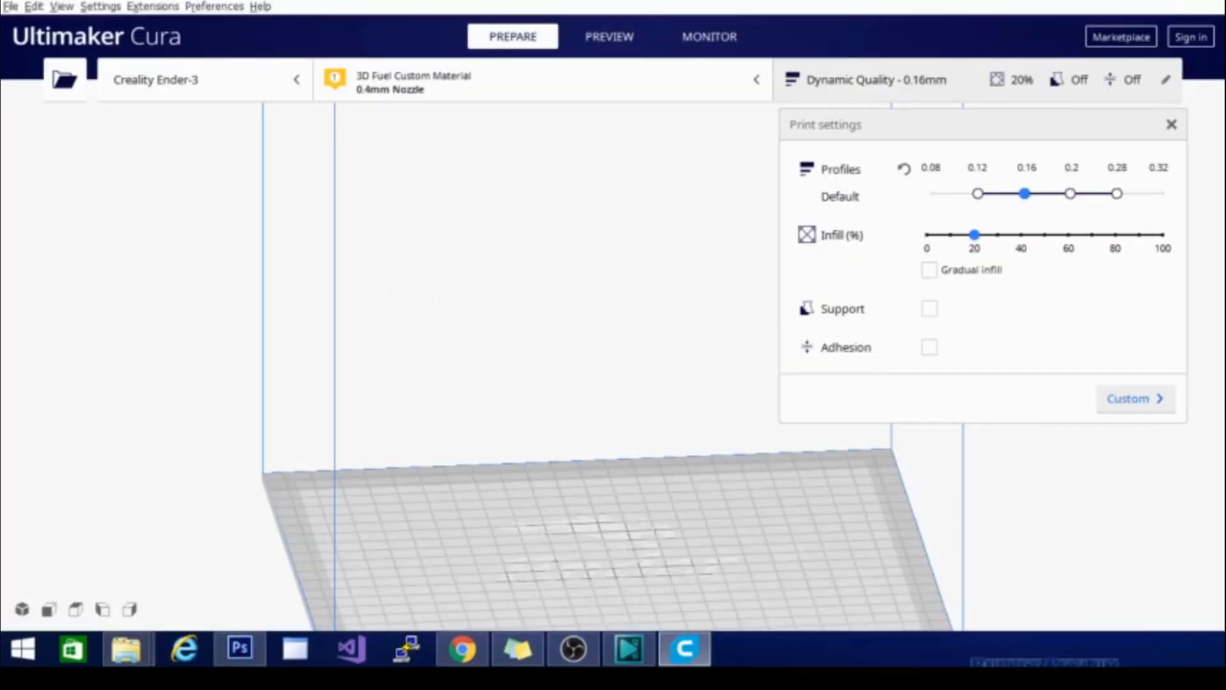
{"action": "mouse_move", "coordinate": [1079, 385]}
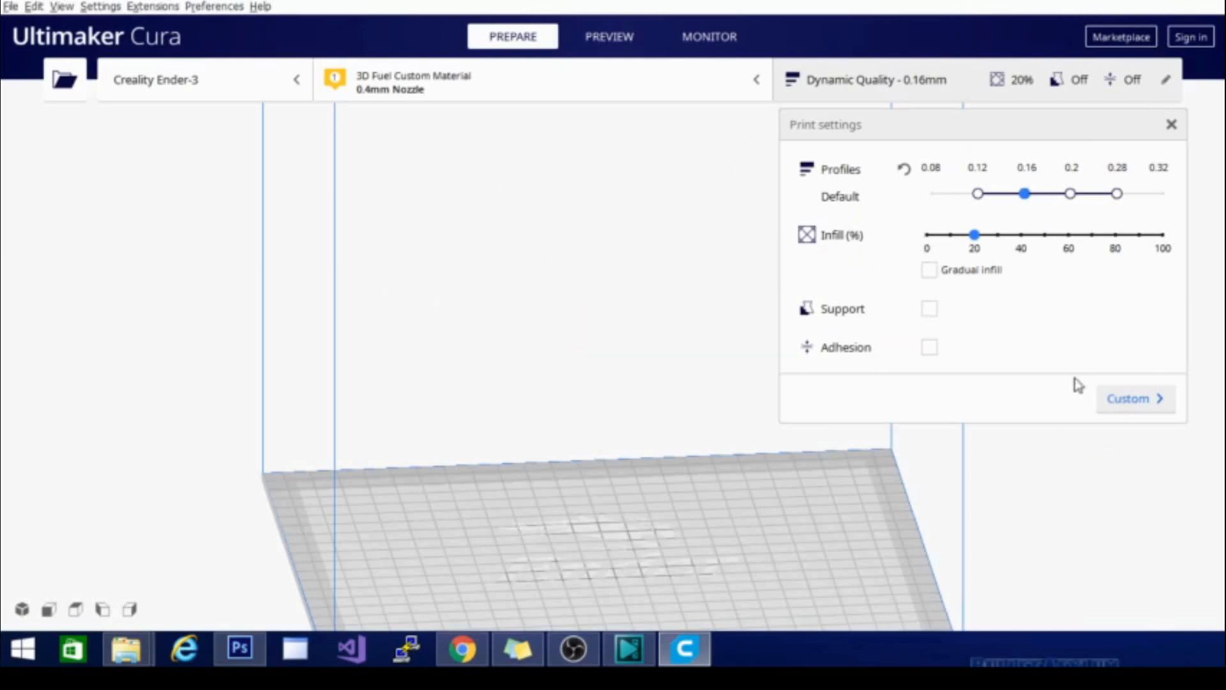
Open the Custom print settings list and scroll through quality and shell settings to Z seam
{"action": "left_click", "coordinate": [1135, 398]}
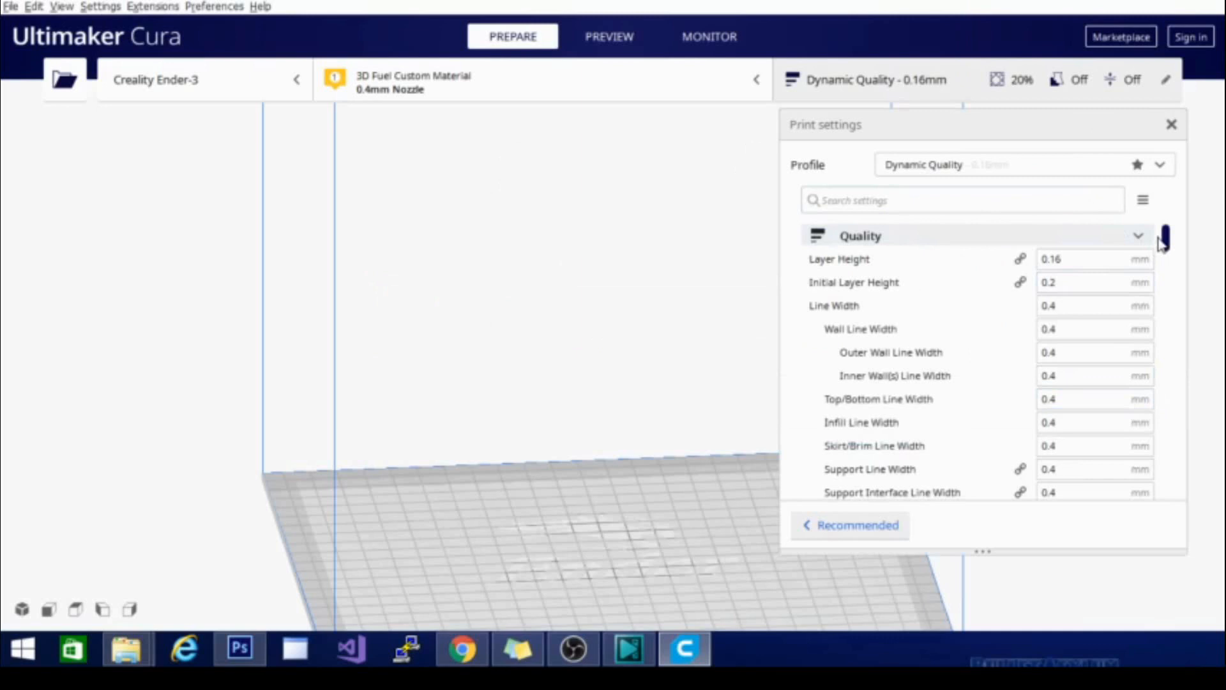
{"action": "scroll", "scroll_direction": "down", "scroll_amount": 3}
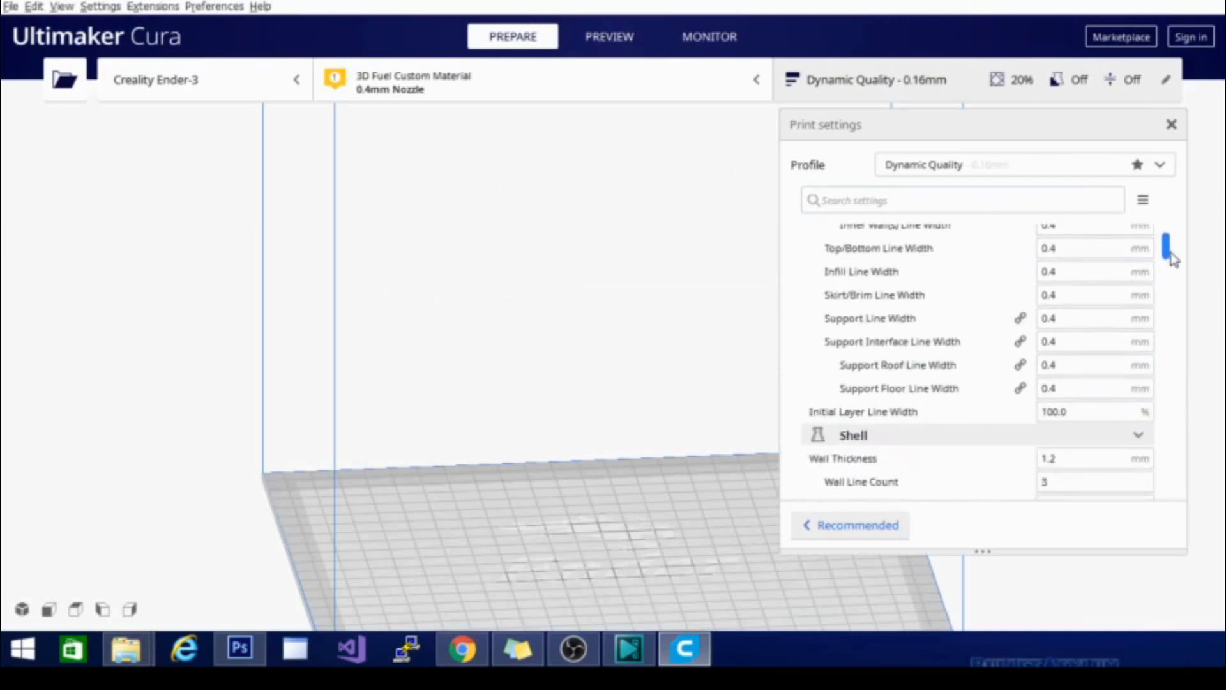
{"action": "scroll", "scroll_direction": "down", "scroll_amount": 3}
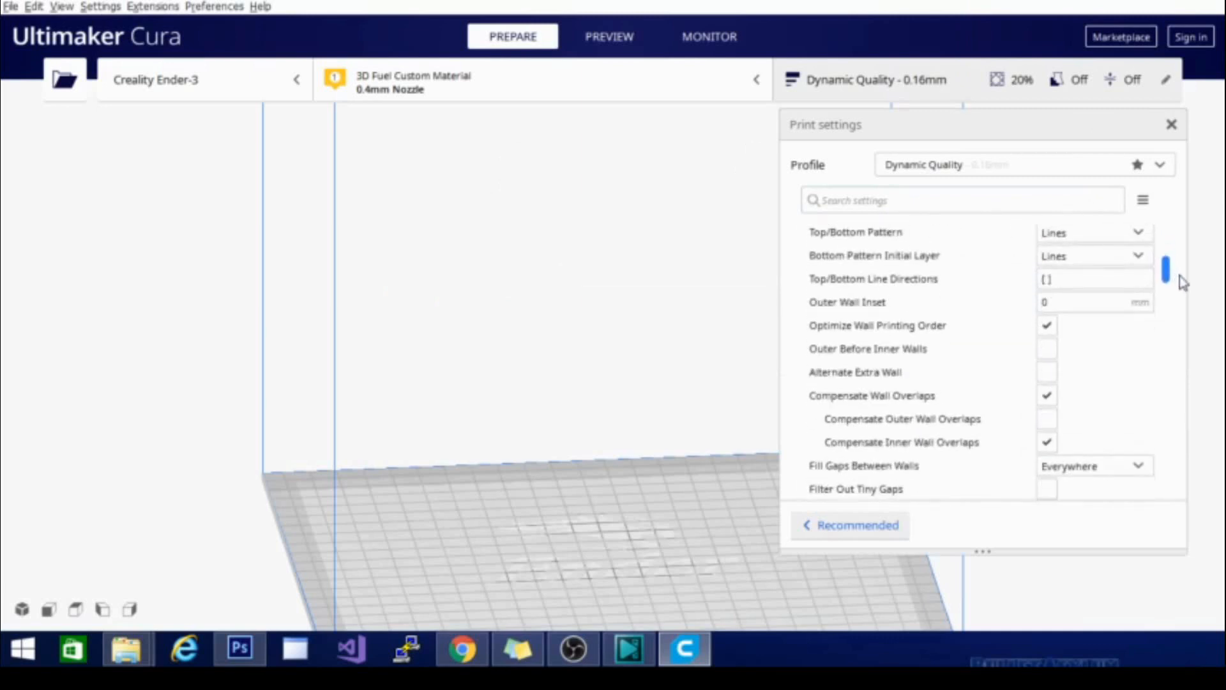
{"action": "scroll", "scroll_direction": "down", "scroll_amount": 3}
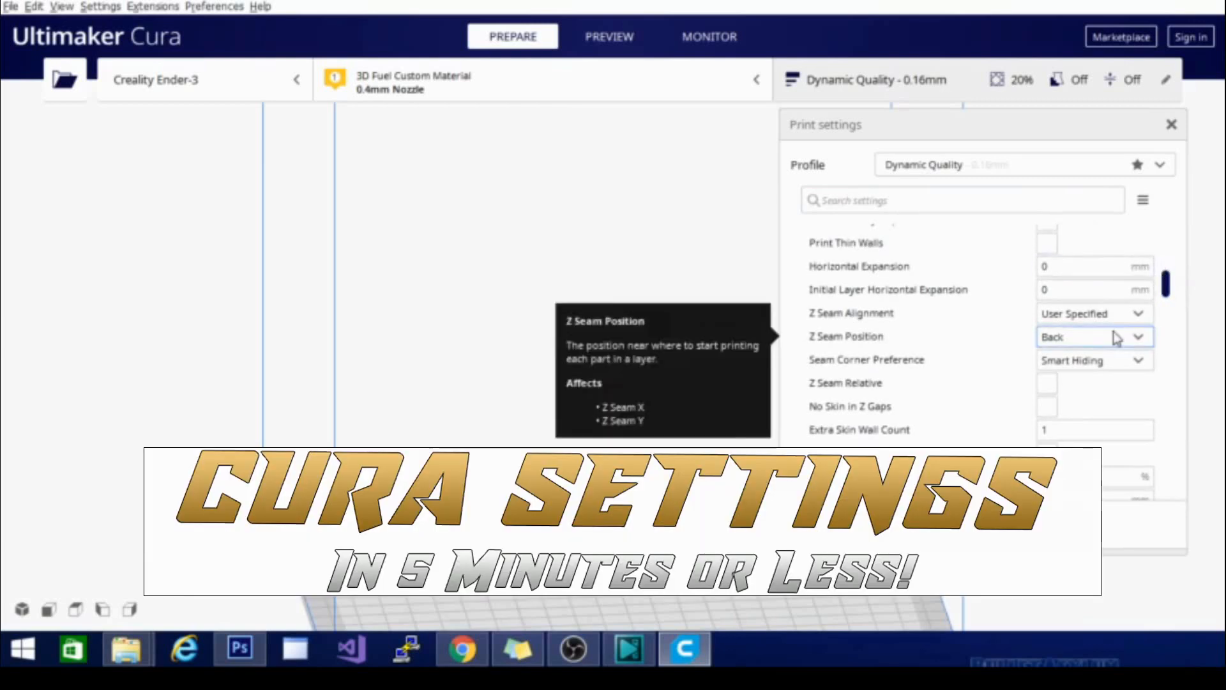
Switch to the Preview tab with the T-Rex skull jaw model loaded
{"action": "left_click", "coordinate": [608, 36]}
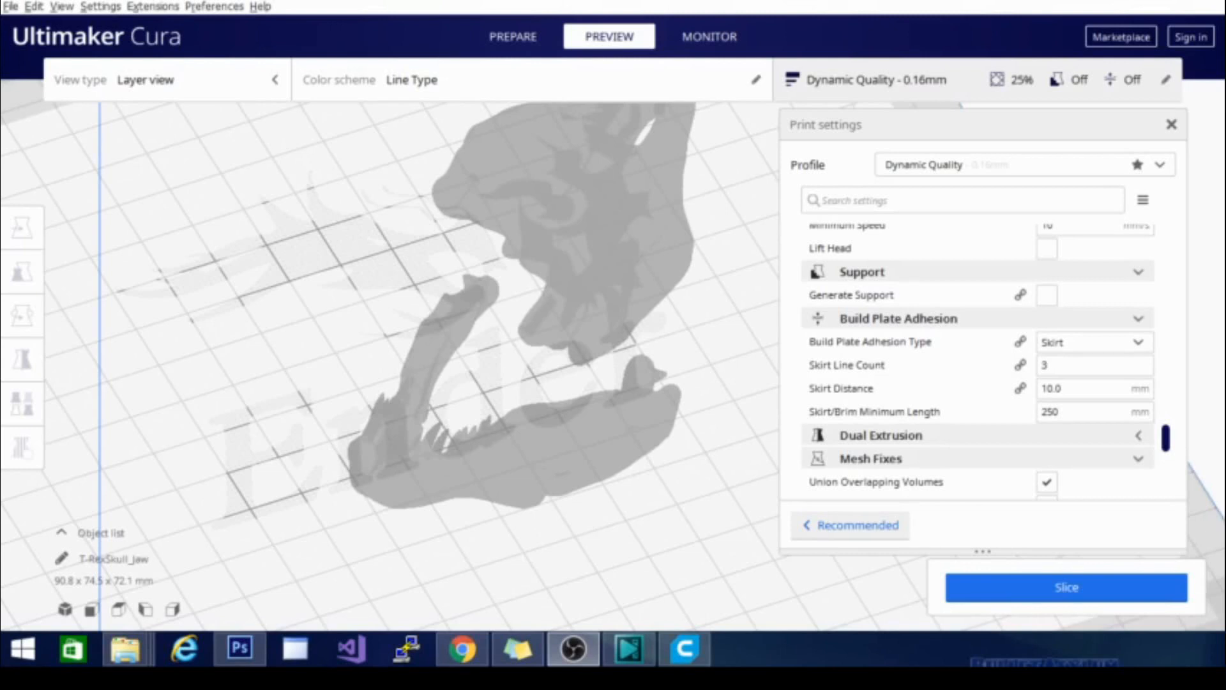
{"action": "mouse_move", "coordinate": [1046, 295]}
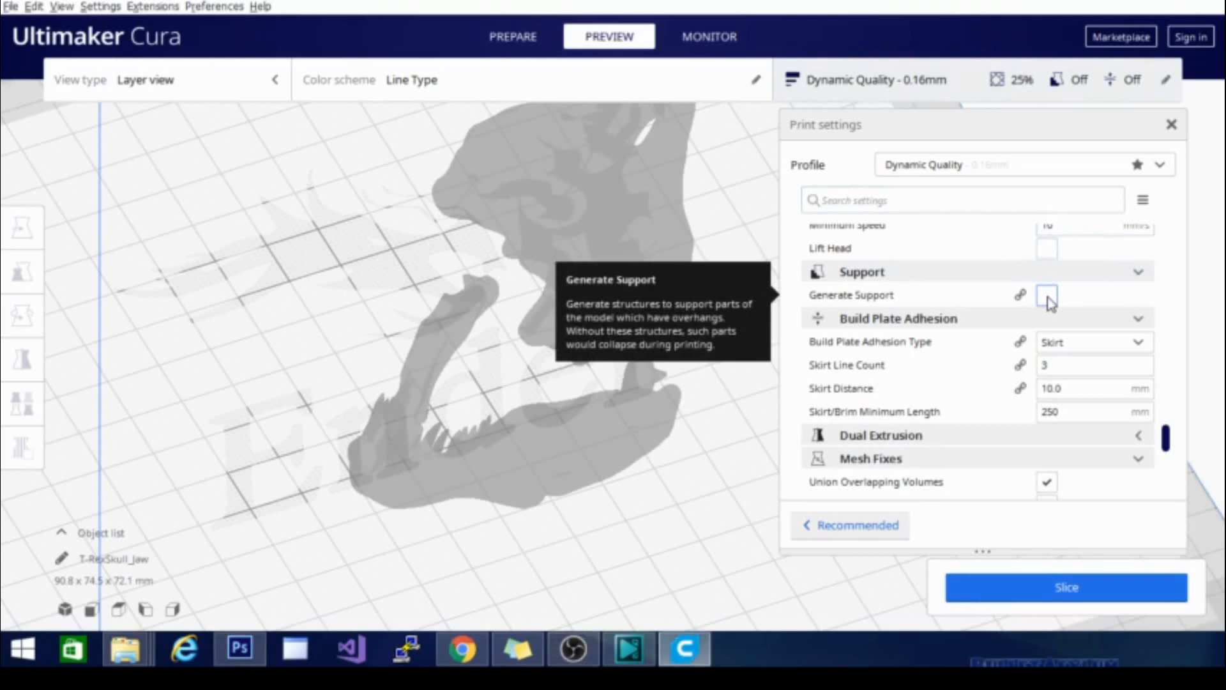
Tick Generate Support and scroll to show placement, zig zag pattern and 20% density
{"action": "left_click", "coordinate": [1047, 295]}
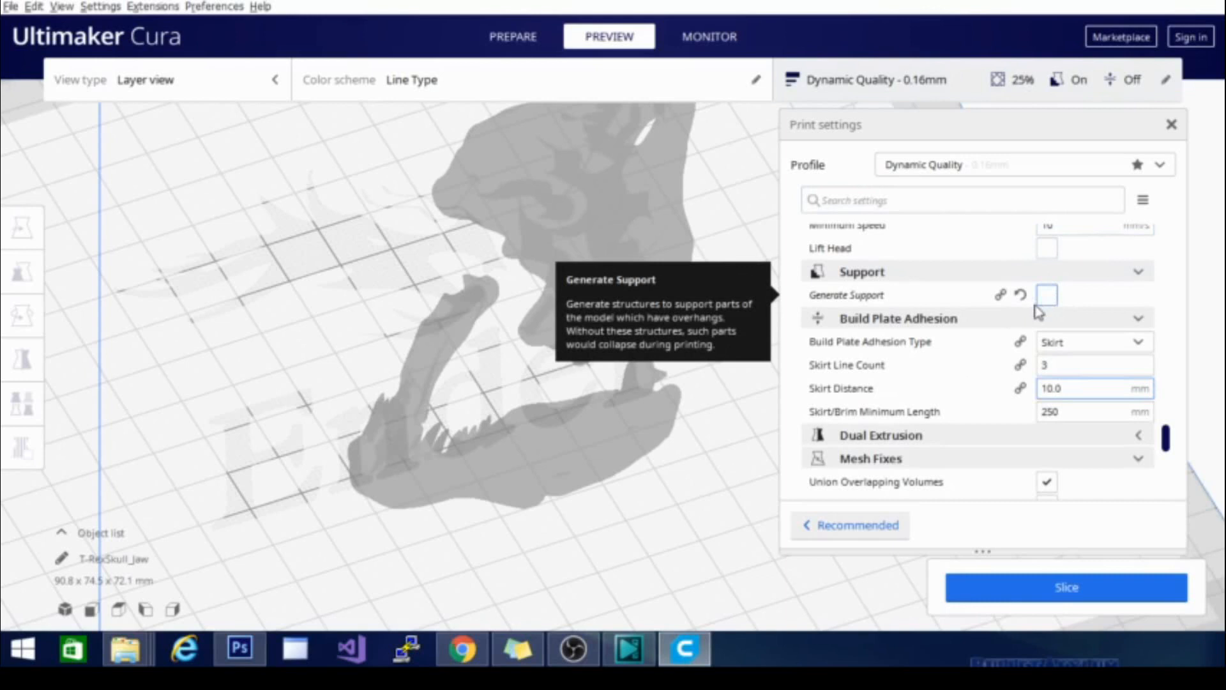
{"action": "scroll", "scroll_direction": "down", "scroll_amount": 3}
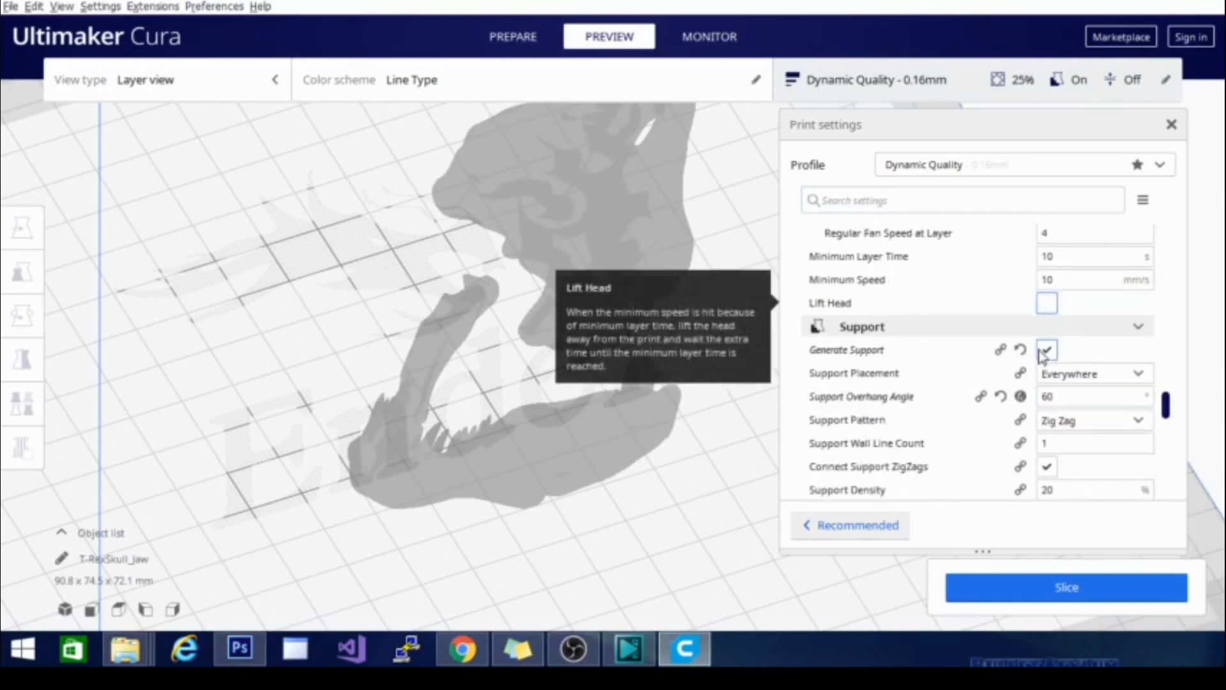
{"action": "scroll", "scroll_direction": "down", "scroll_amount": 3}
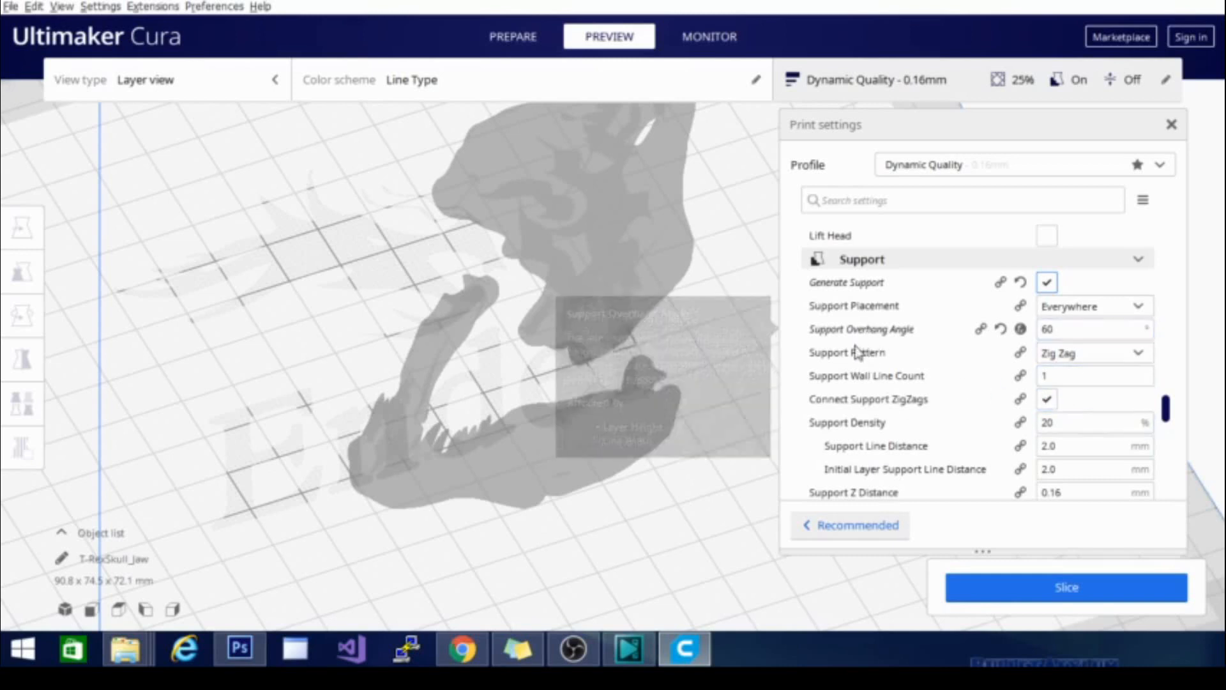
{"action": "mouse_move", "coordinate": [852, 352]}
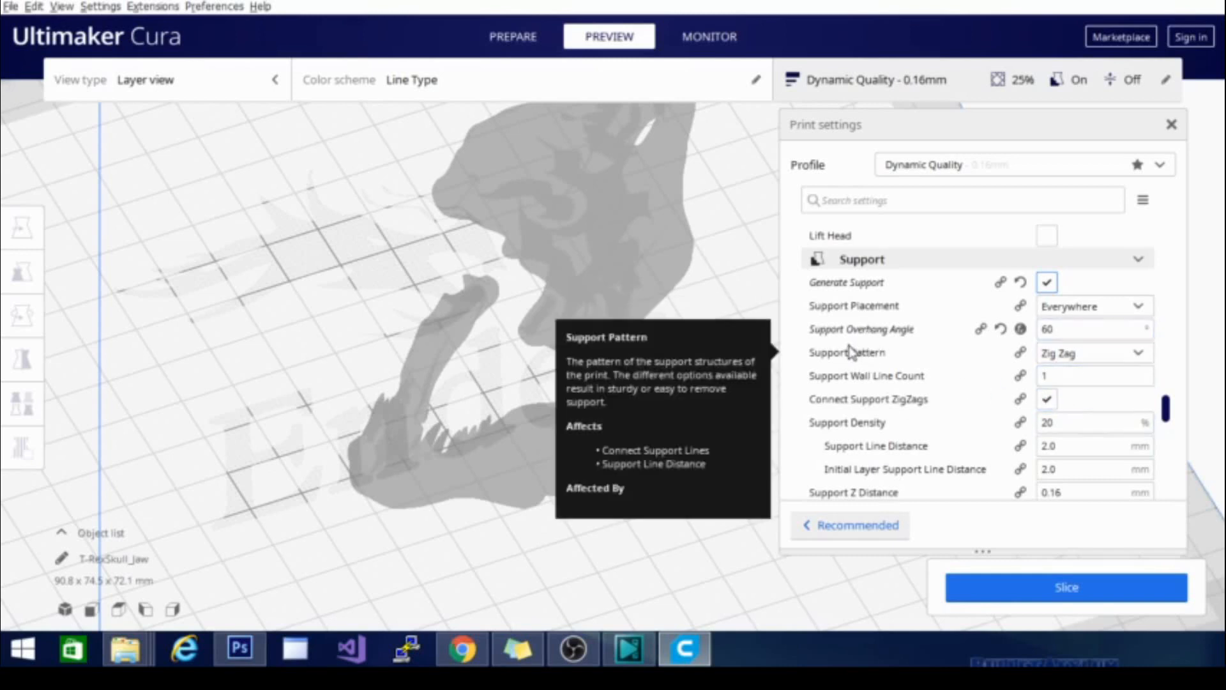
Open the Support Pattern dropdown showing lines through gyroid
{"action": "left_click", "coordinate": [1094, 352]}
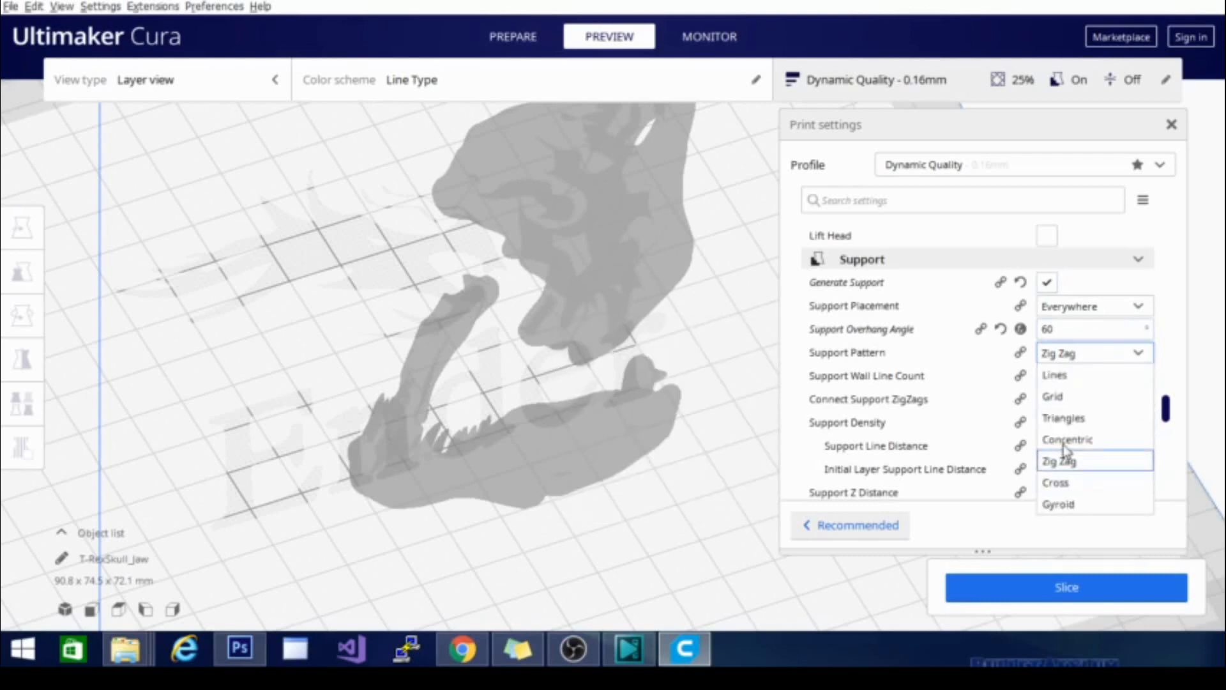
{"action": "mouse_move", "coordinate": [1083, 417]}
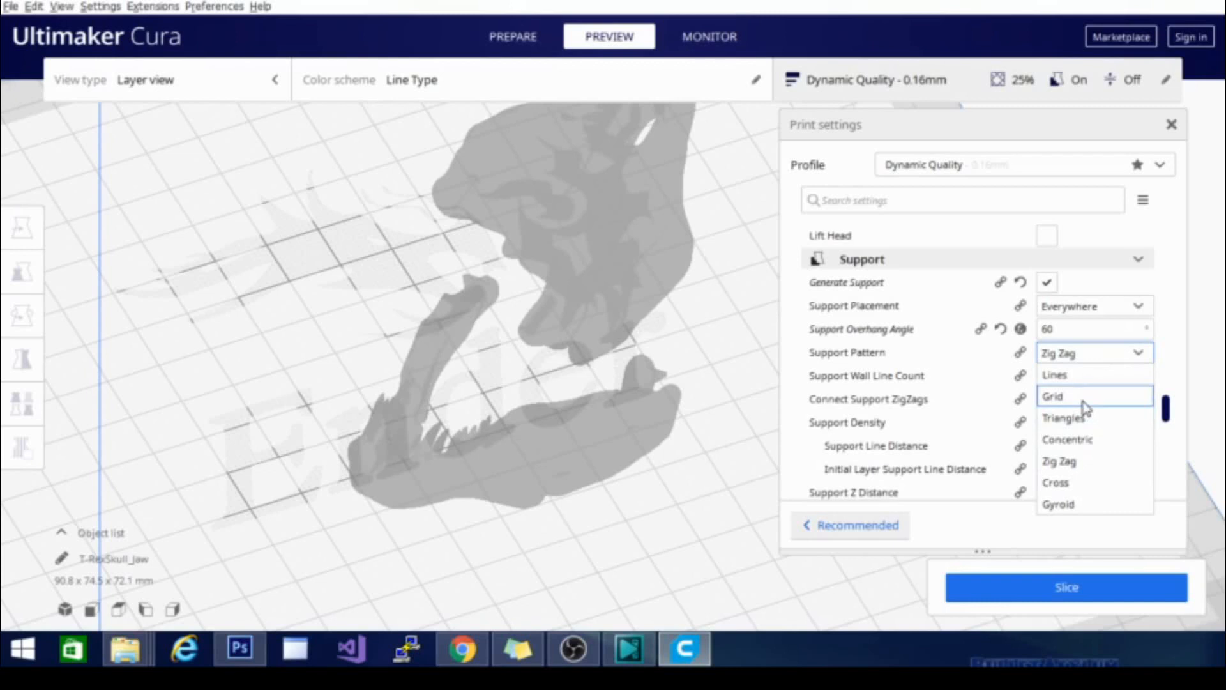
{"action": "mouse_move", "coordinate": [1086, 410]}
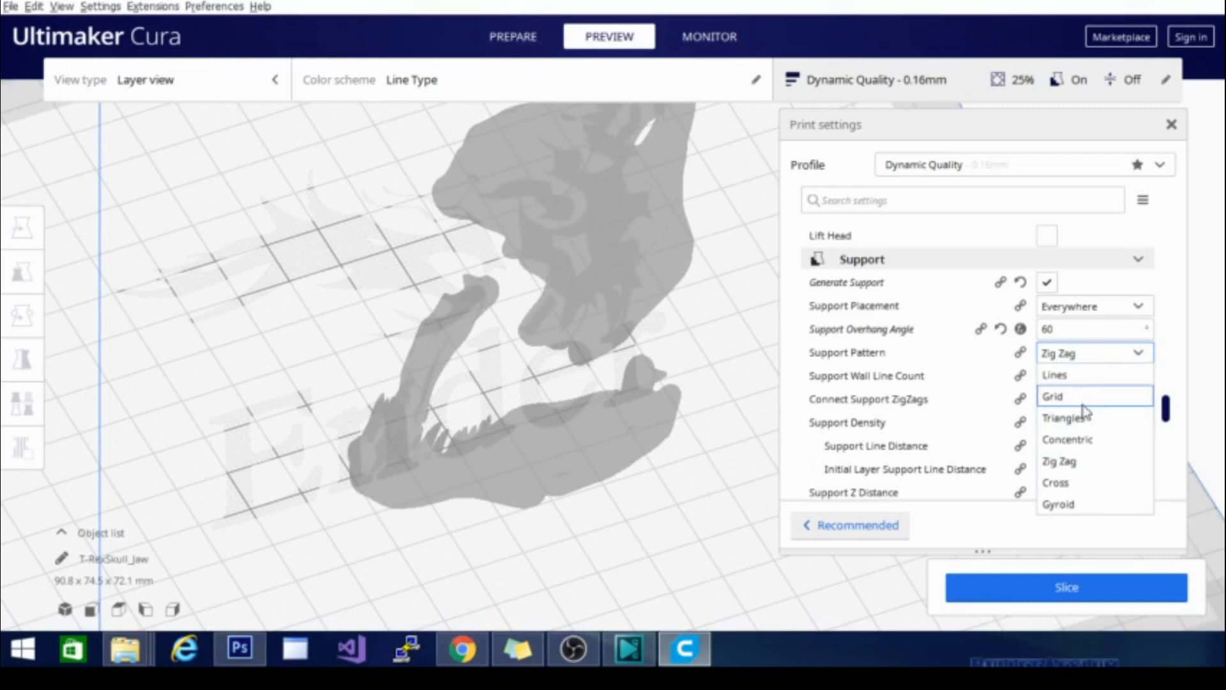
{"action": "mouse_move", "coordinate": [1064, 417]}
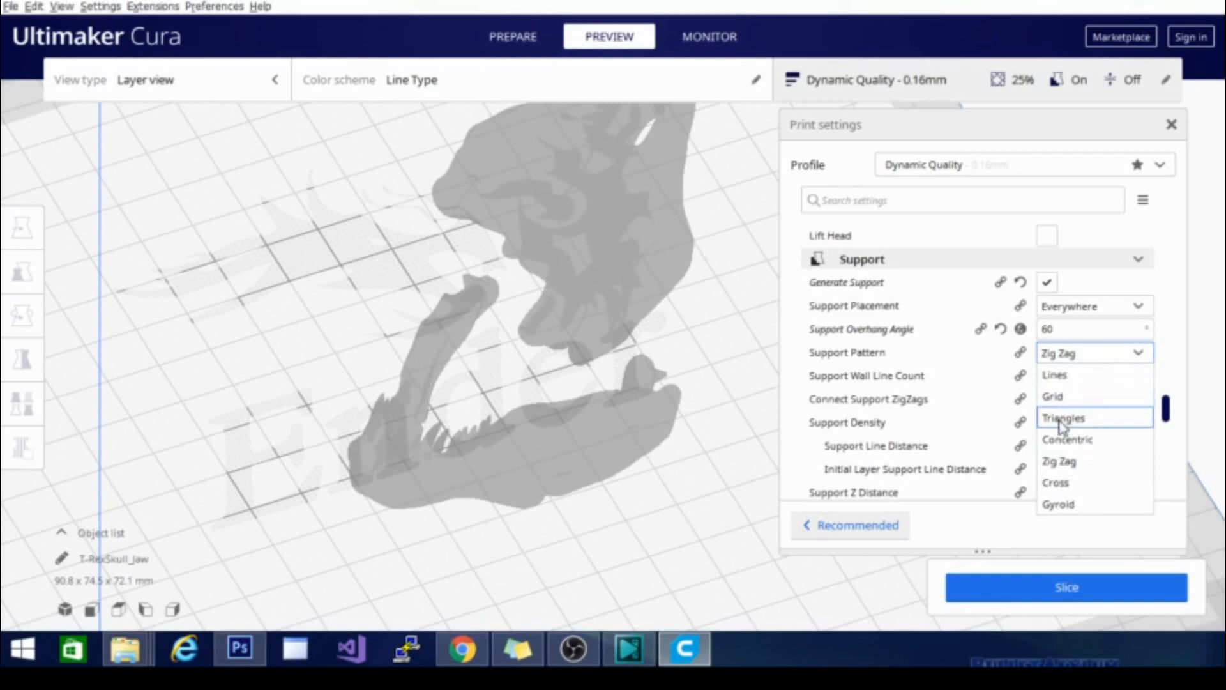
{"action": "mouse_move", "coordinate": [1072, 396]}
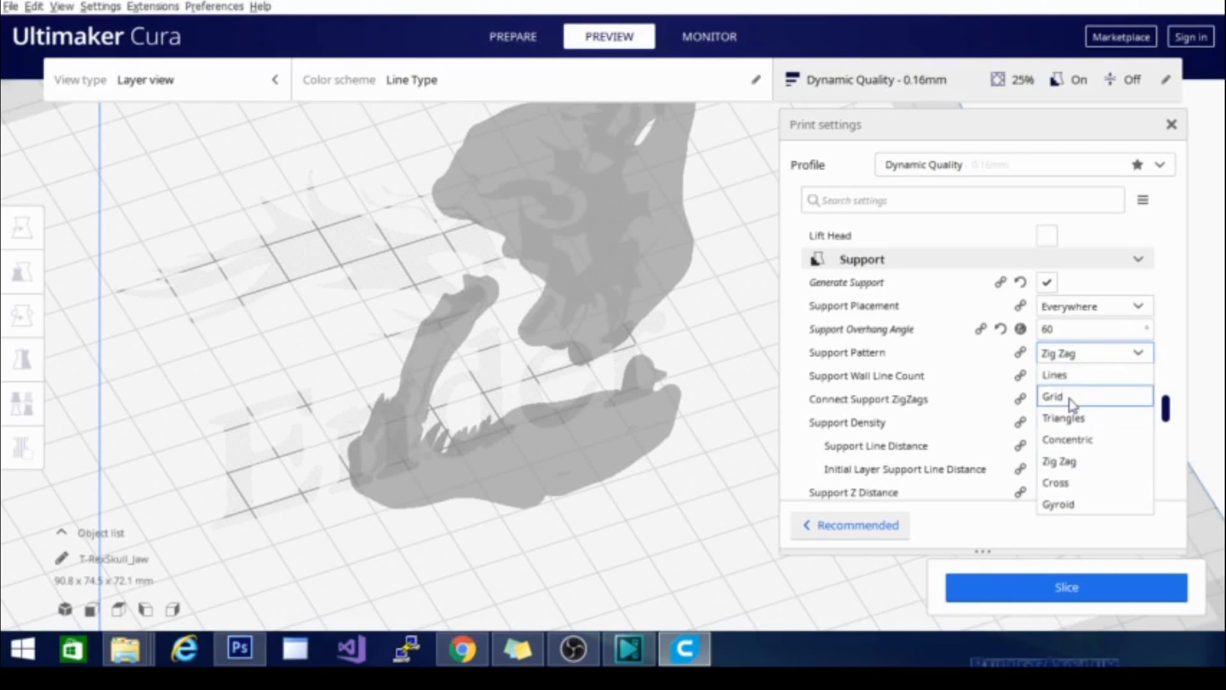
{"action": "mouse_move", "coordinate": [1054, 375]}
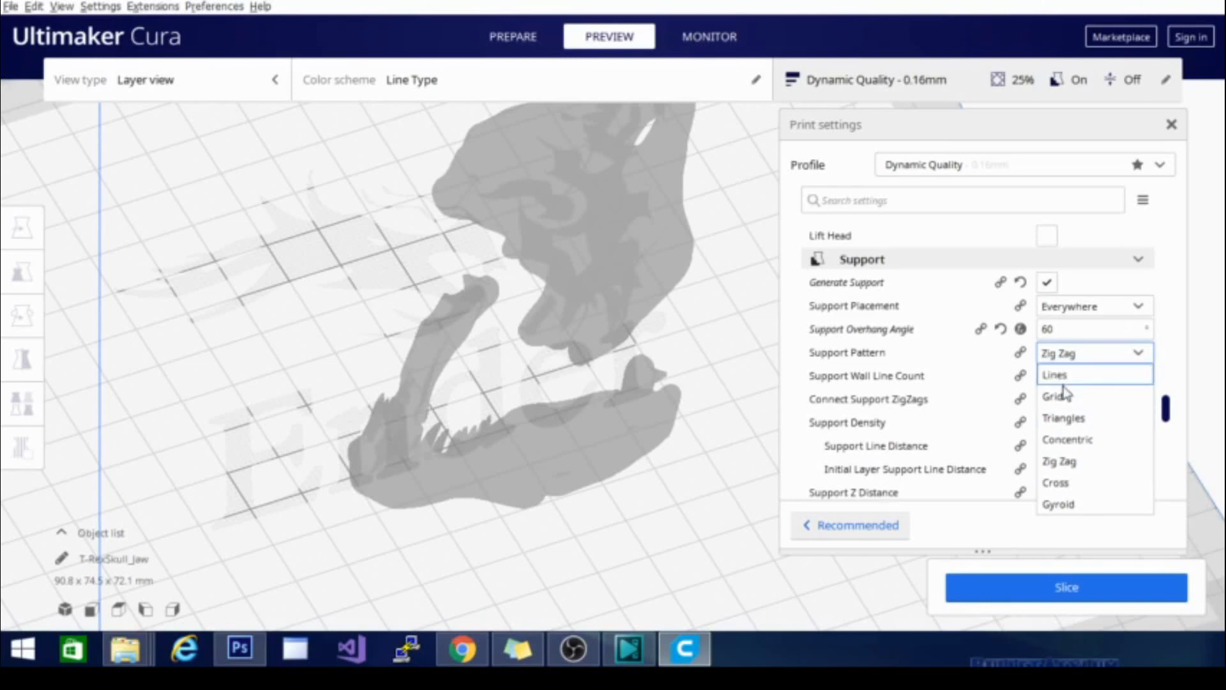
{"action": "mouse_move", "coordinate": [1064, 417]}
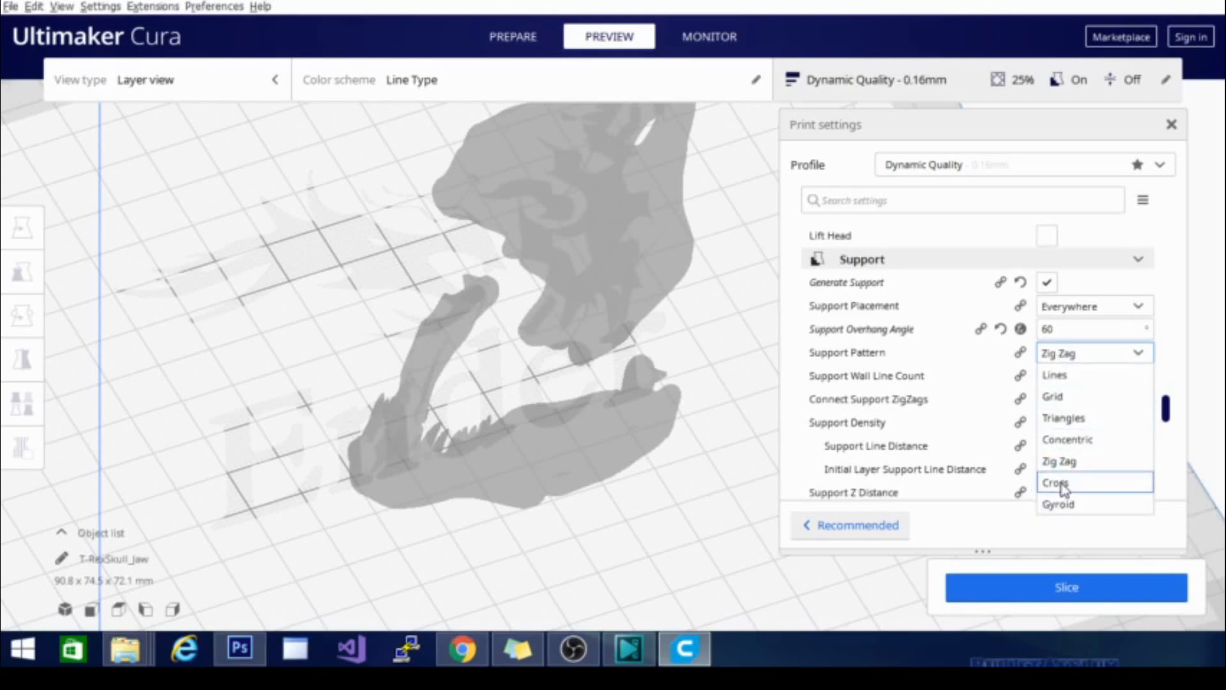
{"action": "mouse_move", "coordinate": [1060, 460]}
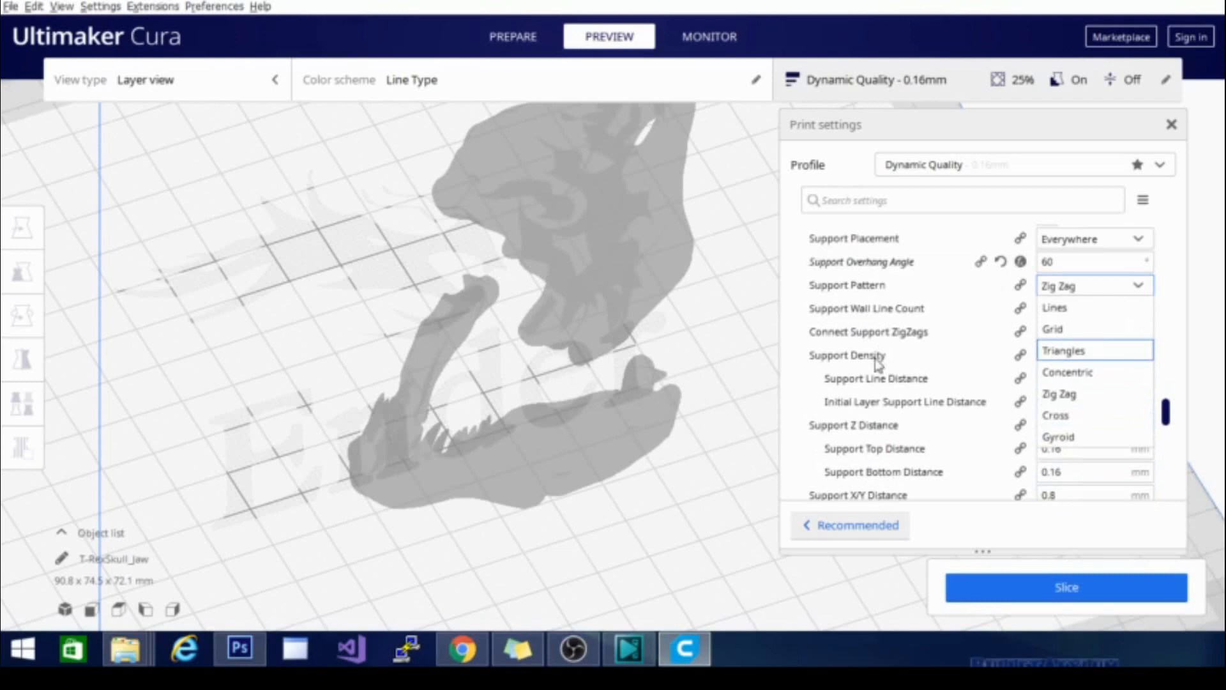
{"action": "mouse_move", "coordinate": [896, 423]}
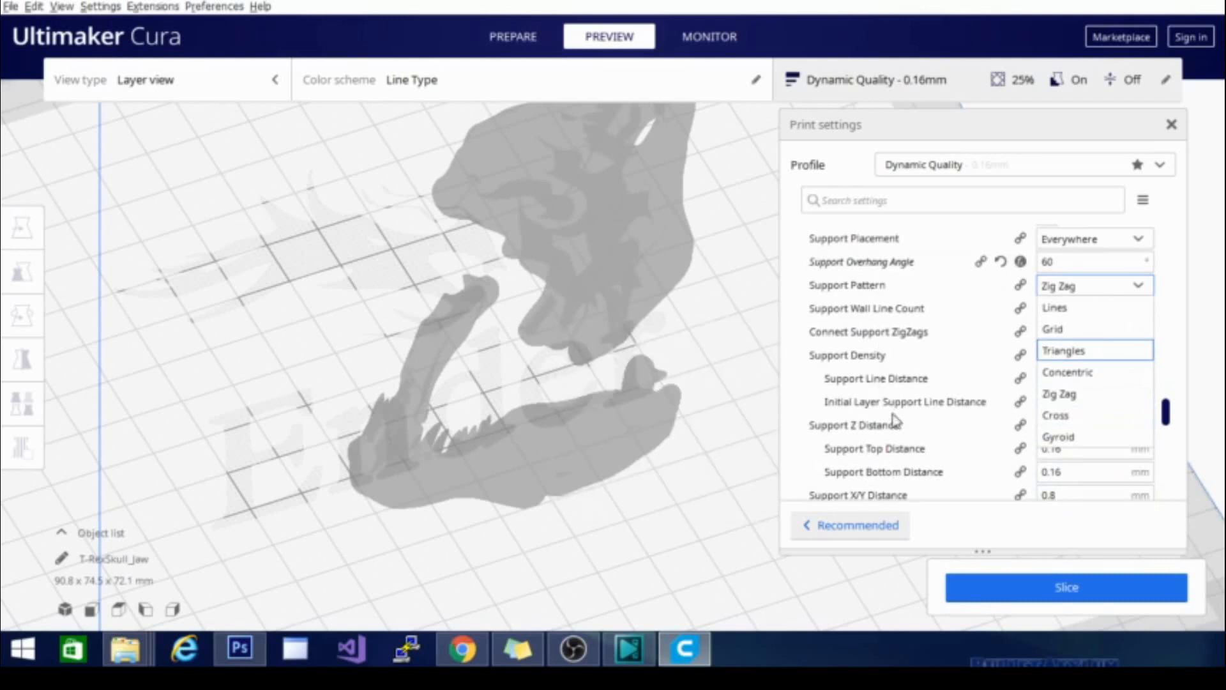
{"action": "mouse_move", "coordinate": [854, 425]}
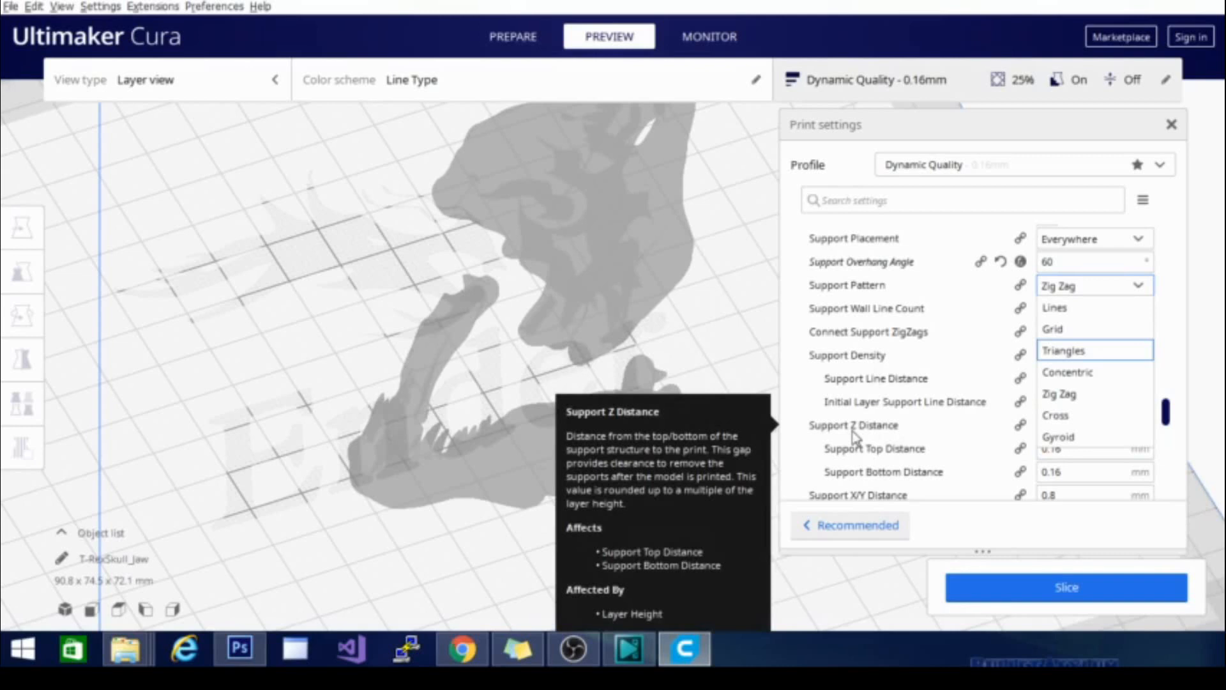
{"action": "mouse_move", "coordinate": [852, 434]}
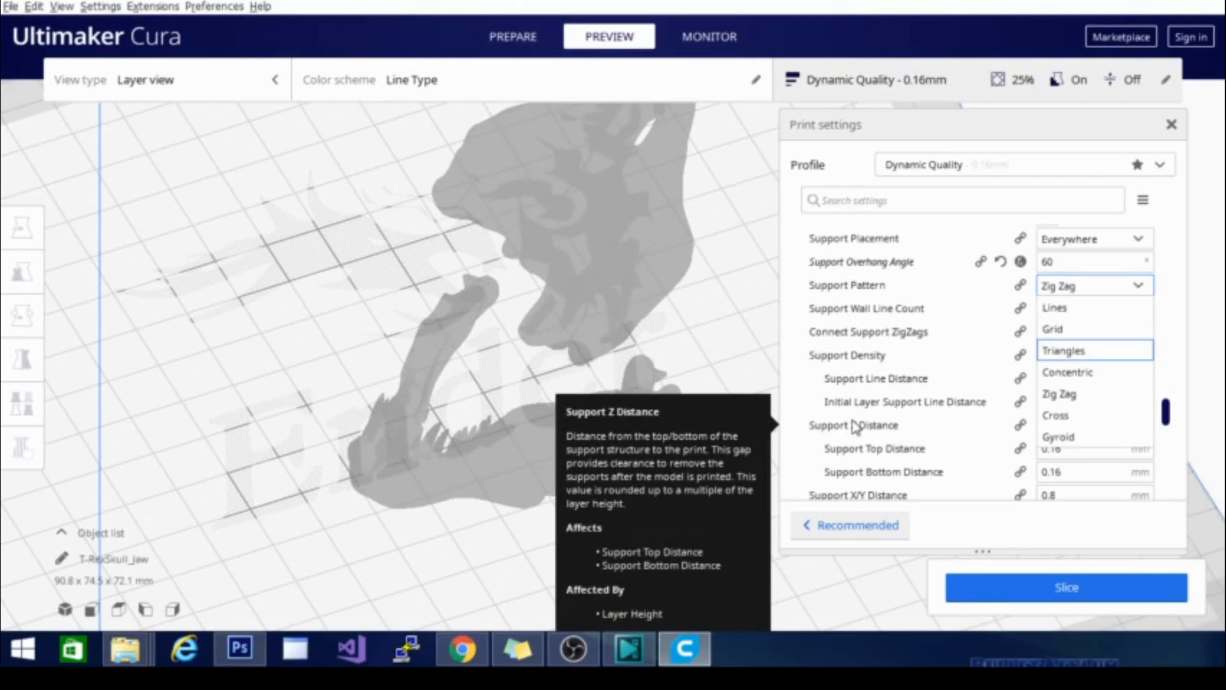
{"action": "mouse_move", "coordinate": [856, 422]}
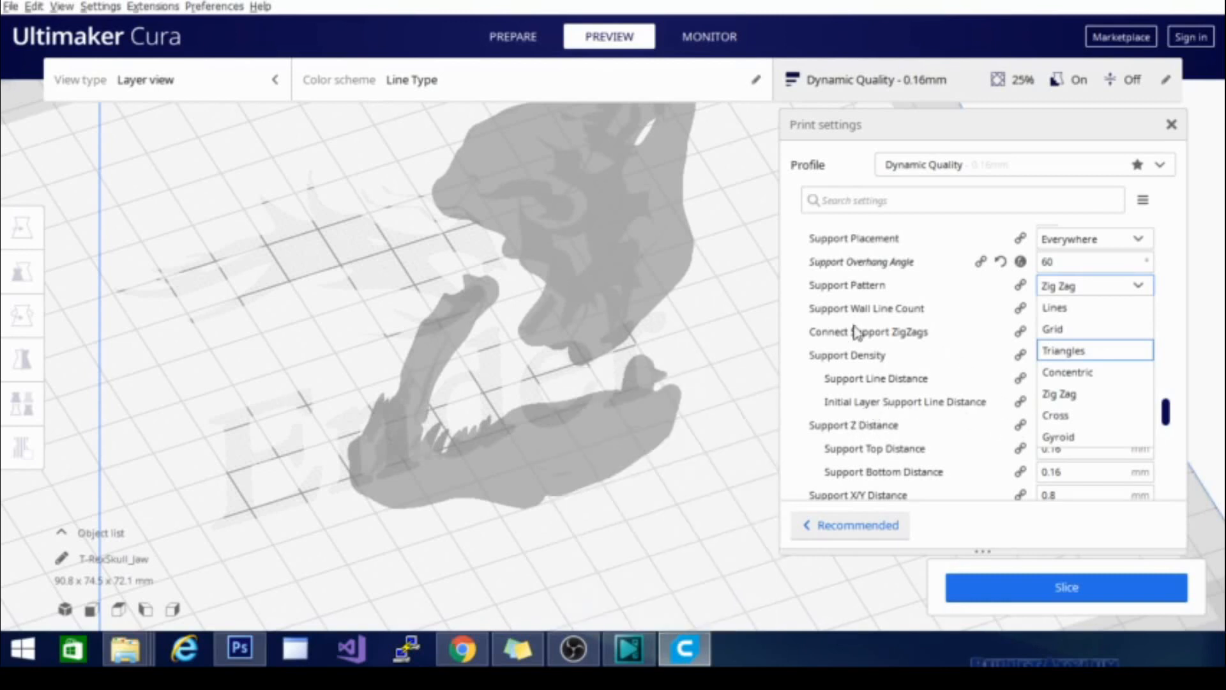
{"action": "mouse_move", "coordinate": [868, 331]}
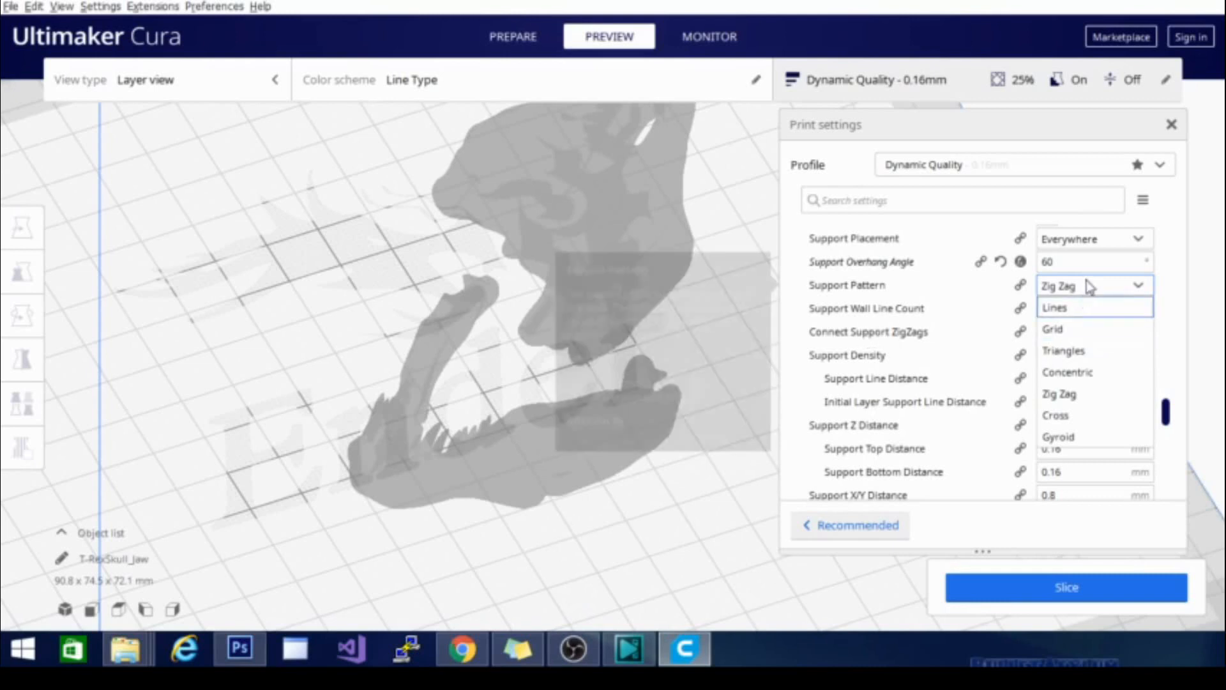
Choose Triangles as the support pattern, keeping 20% density
{"action": "left_click", "coordinate": [1063, 351]}
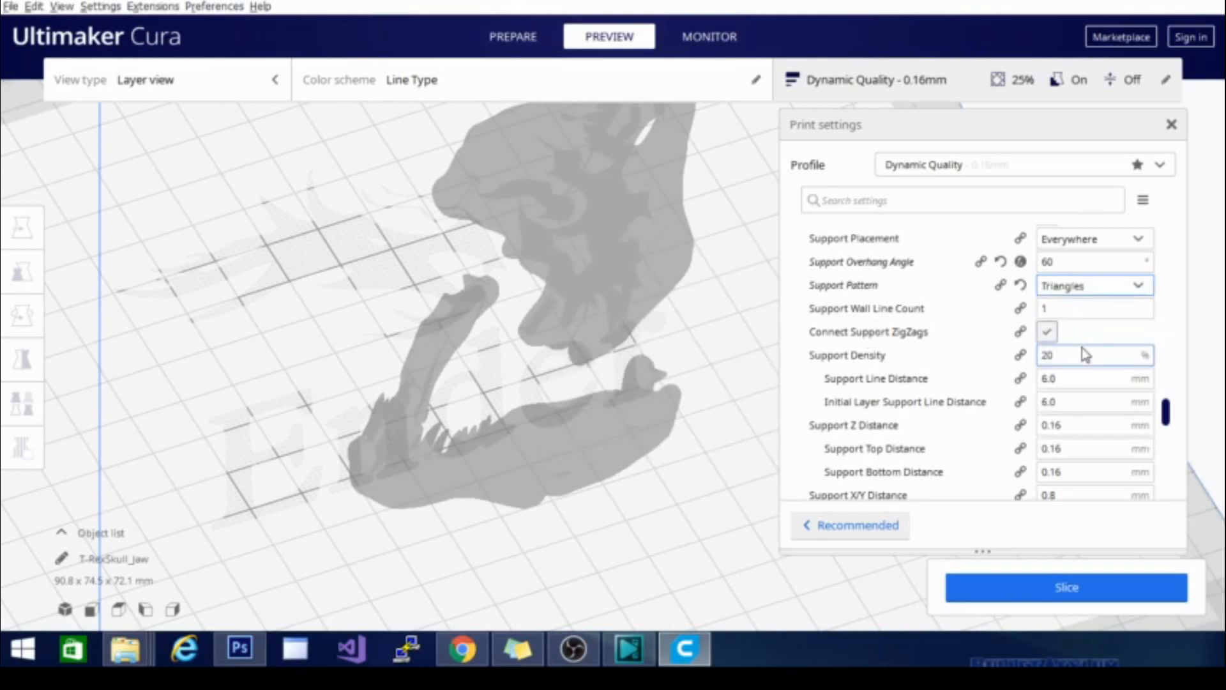
{"action": "left_click", "coordinate": [1046, 330]}
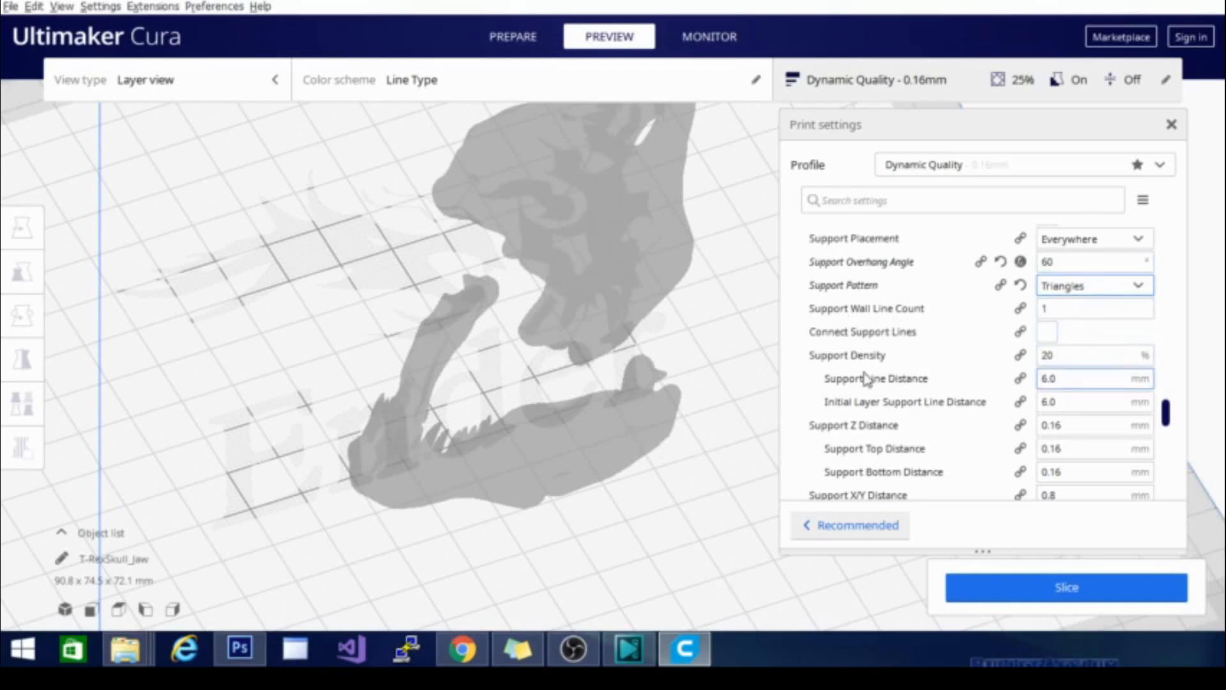
{"action": "mouse_move", "coordinate": [863, 331]}
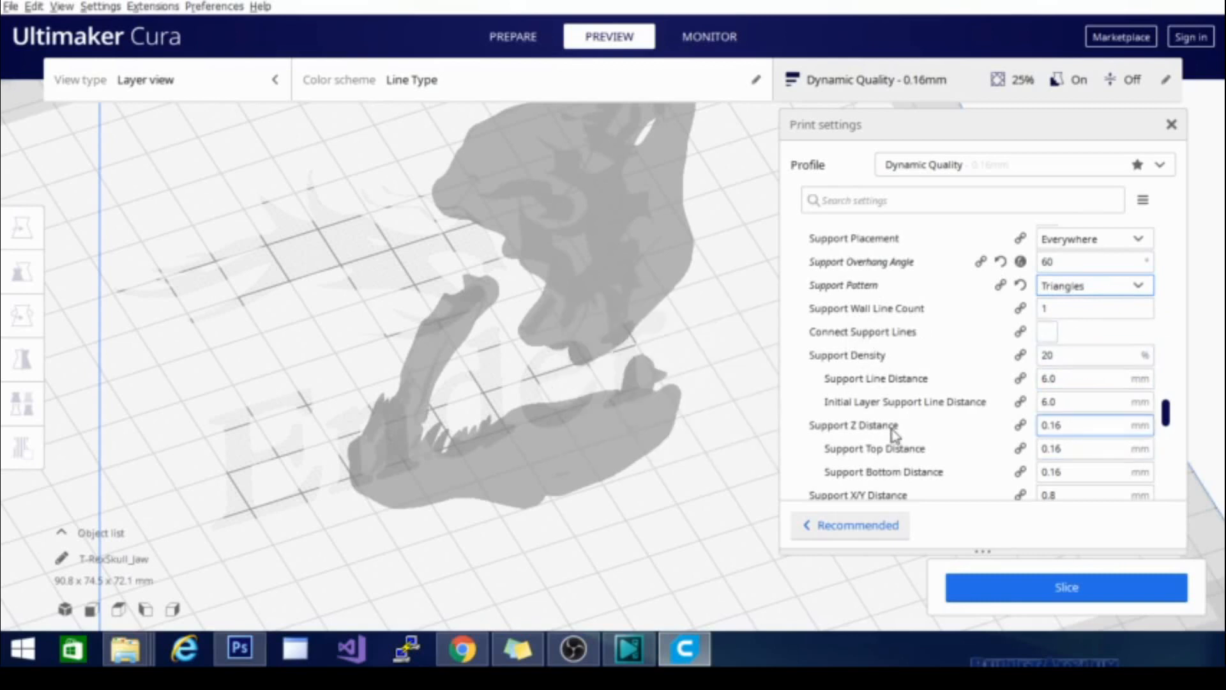
{"action": "scroll", "scroll_direction": "down", "scroll_amount": 3}
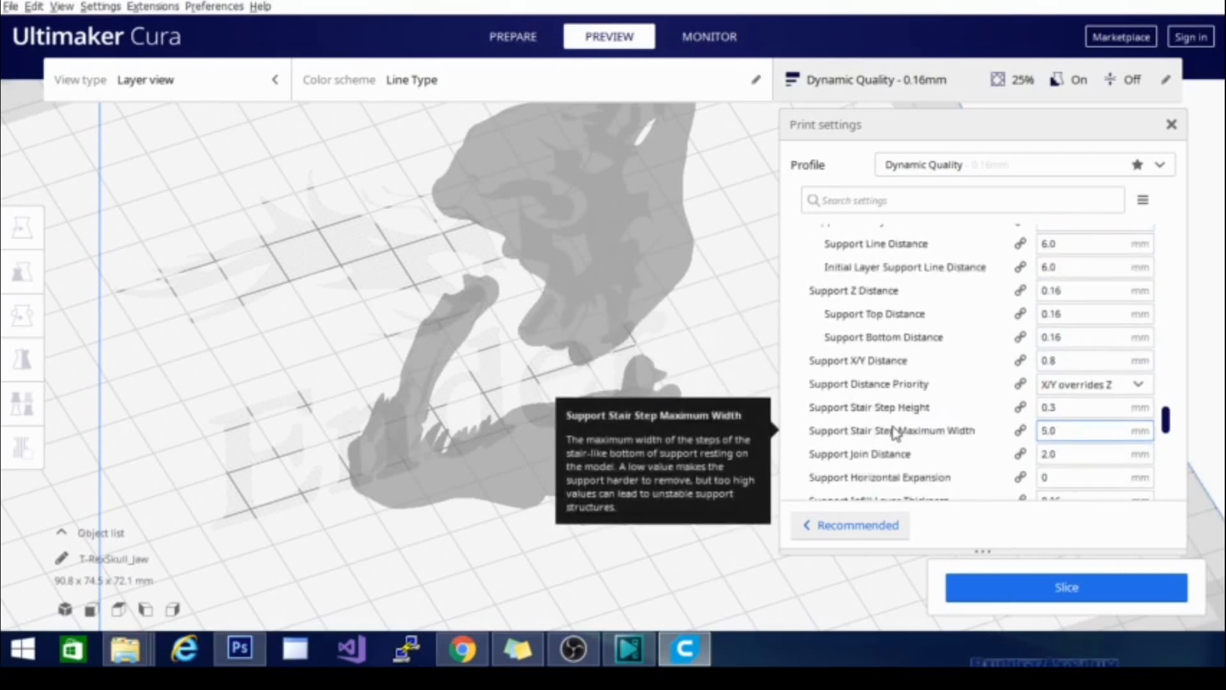
{"action": "mouse_move", "coordinate": [876, 447]}
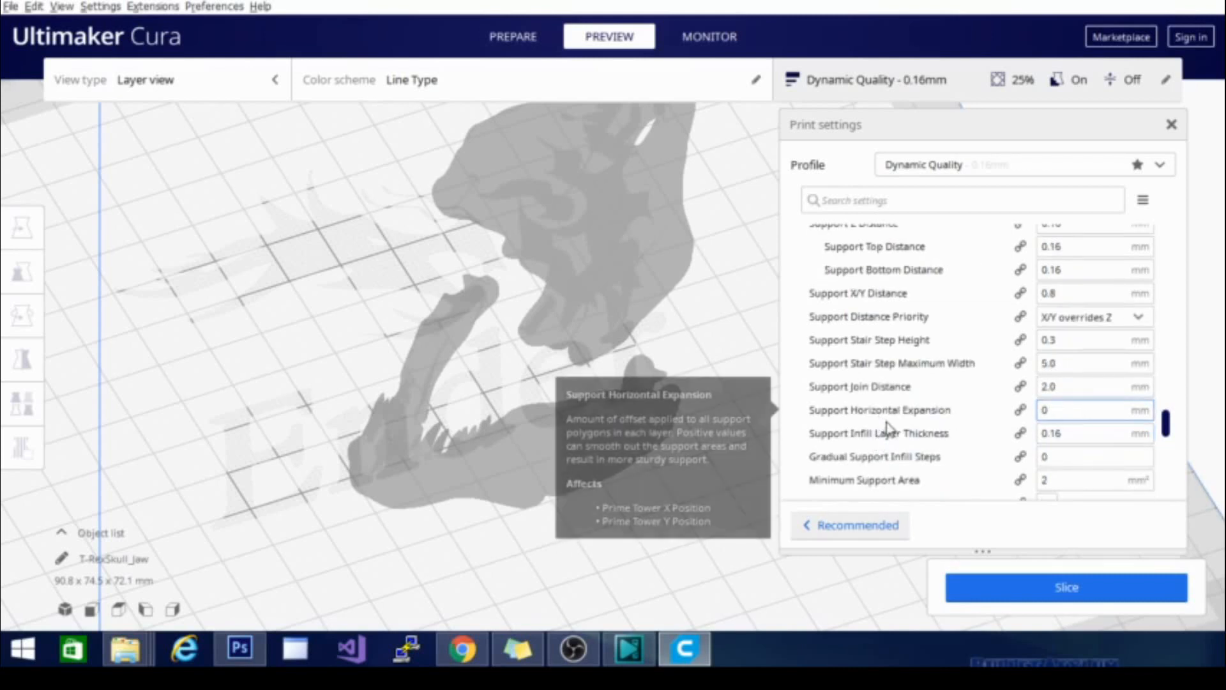
{"action": "scroll", "scroll_direction": "down", "scroll_amount": 3}
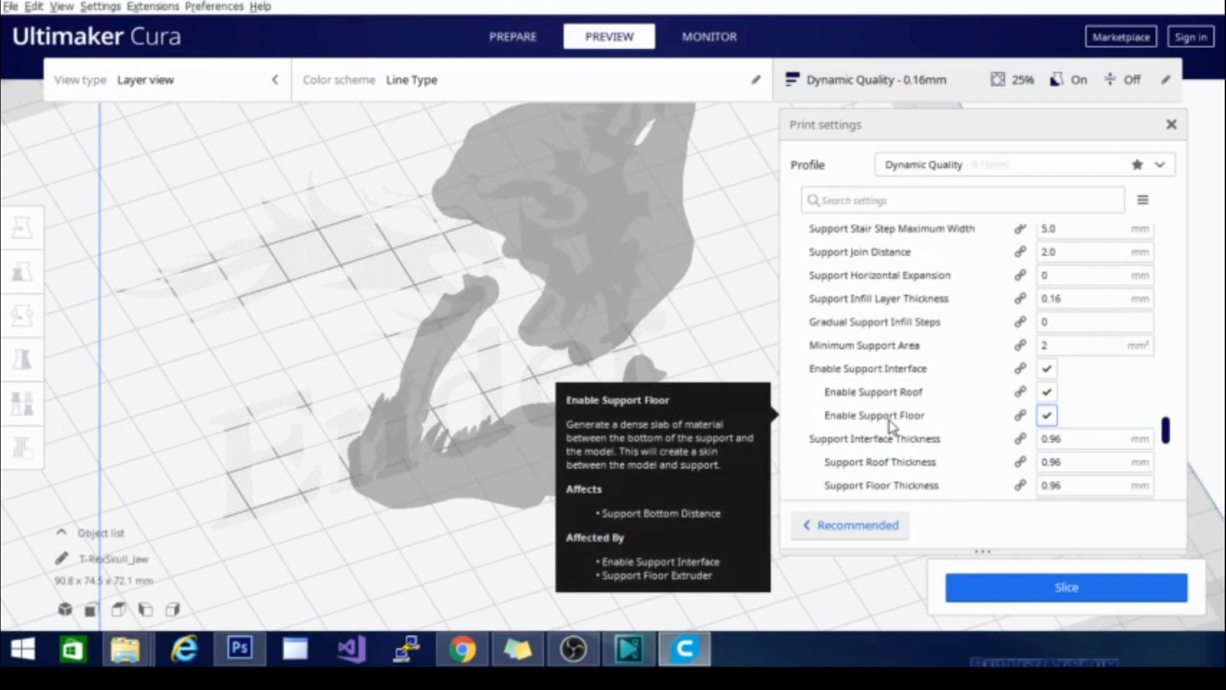
{"action": "mouse_move", "coordinate": [888, 401]}
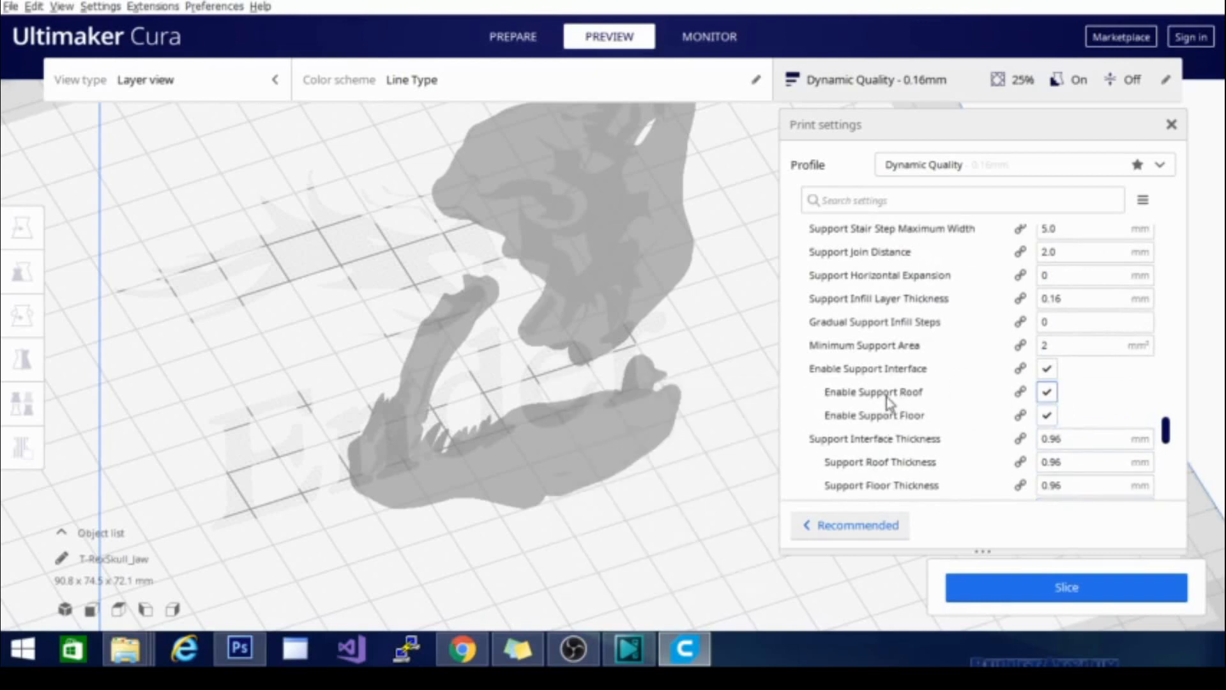
{"action": "mouse_move", "coordinate": [874, 391]}
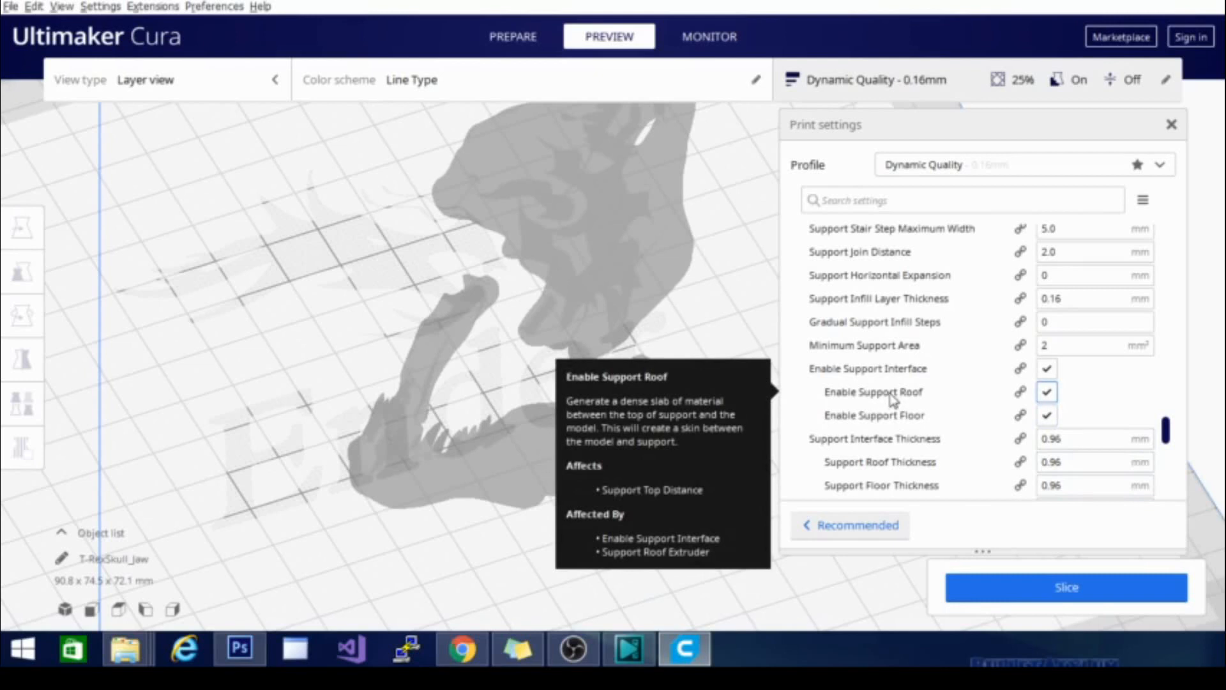
{"action": "mouse_move", "coordinate": [875, 398]}
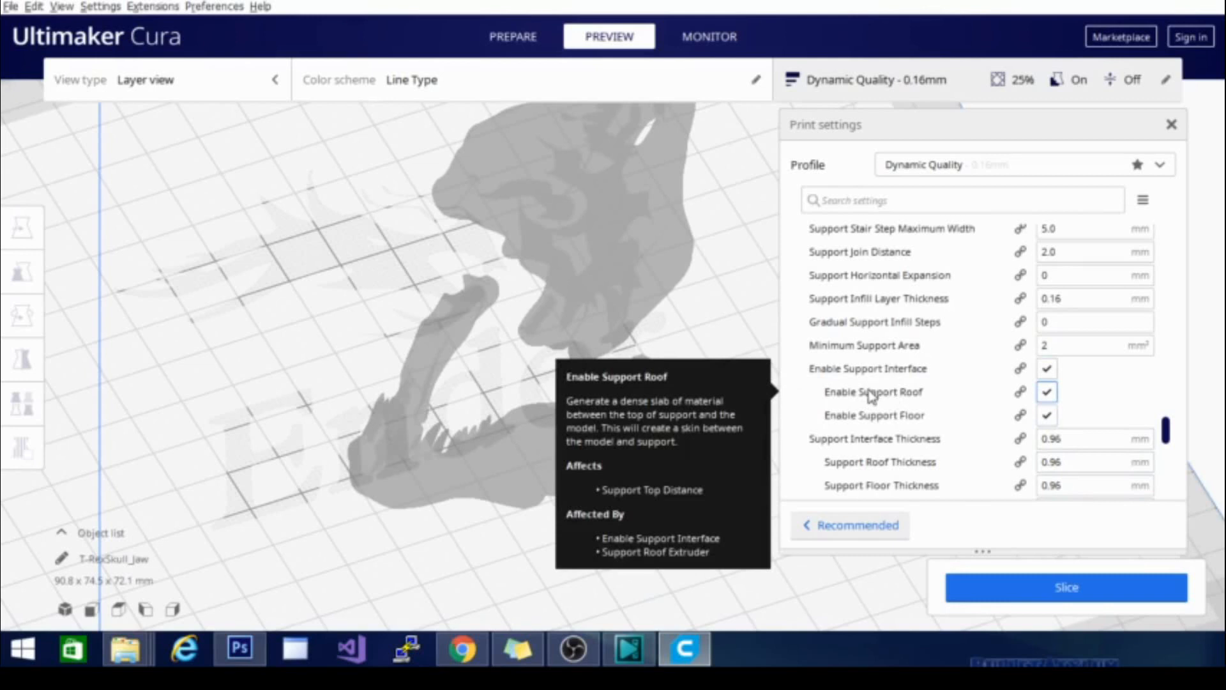
{"action": "mouse_move", "coordinate": [846, 418]}
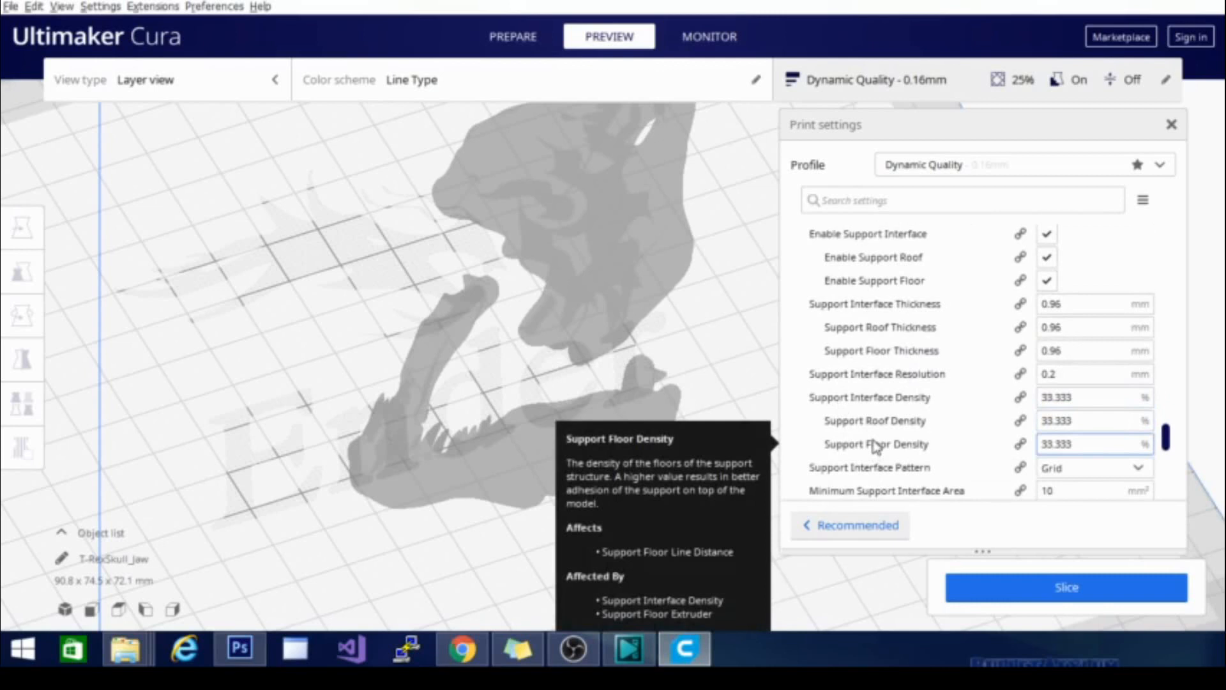
{"action": "mouse_move", "coordinate": [874, 389]}
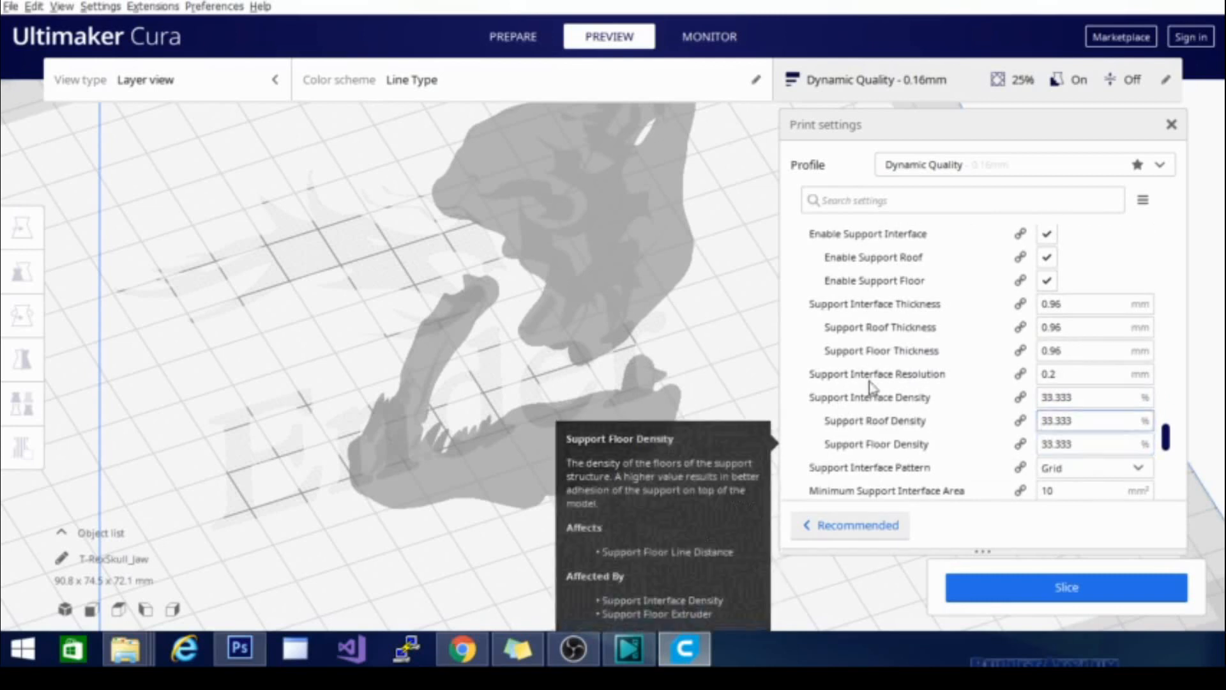
{"action": "mouse_move", "coordinate": [892, 359]}
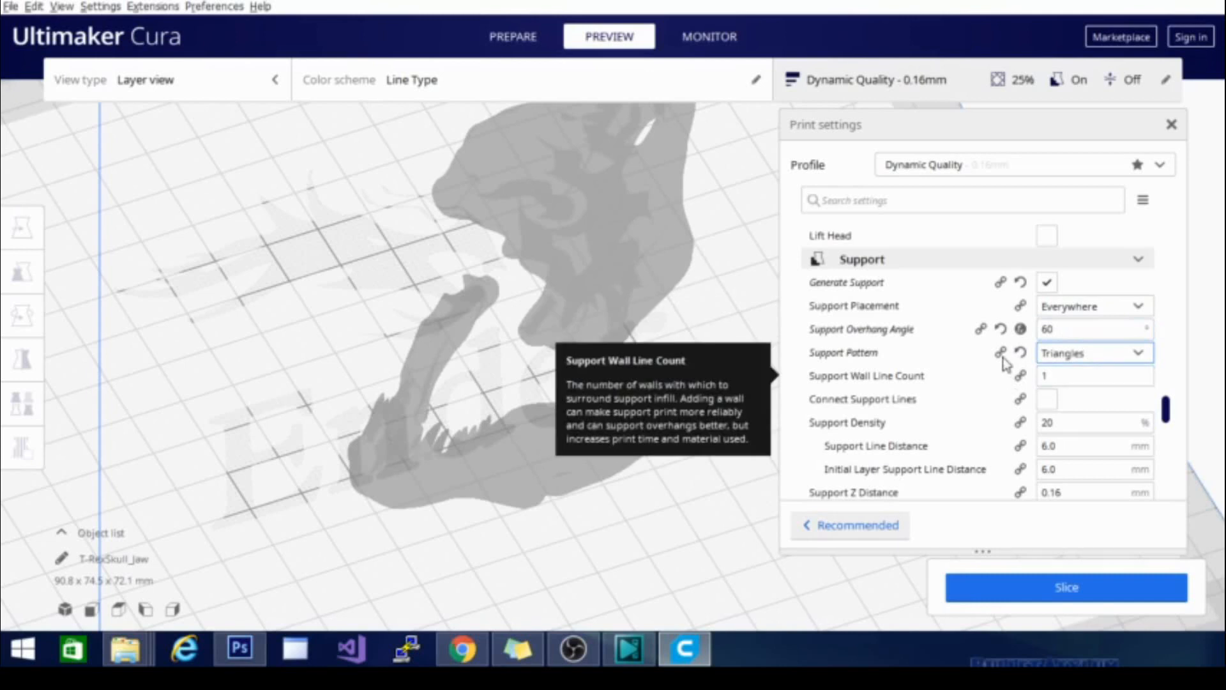
{"action": "left_click", "coordinate": [1090, 329]}
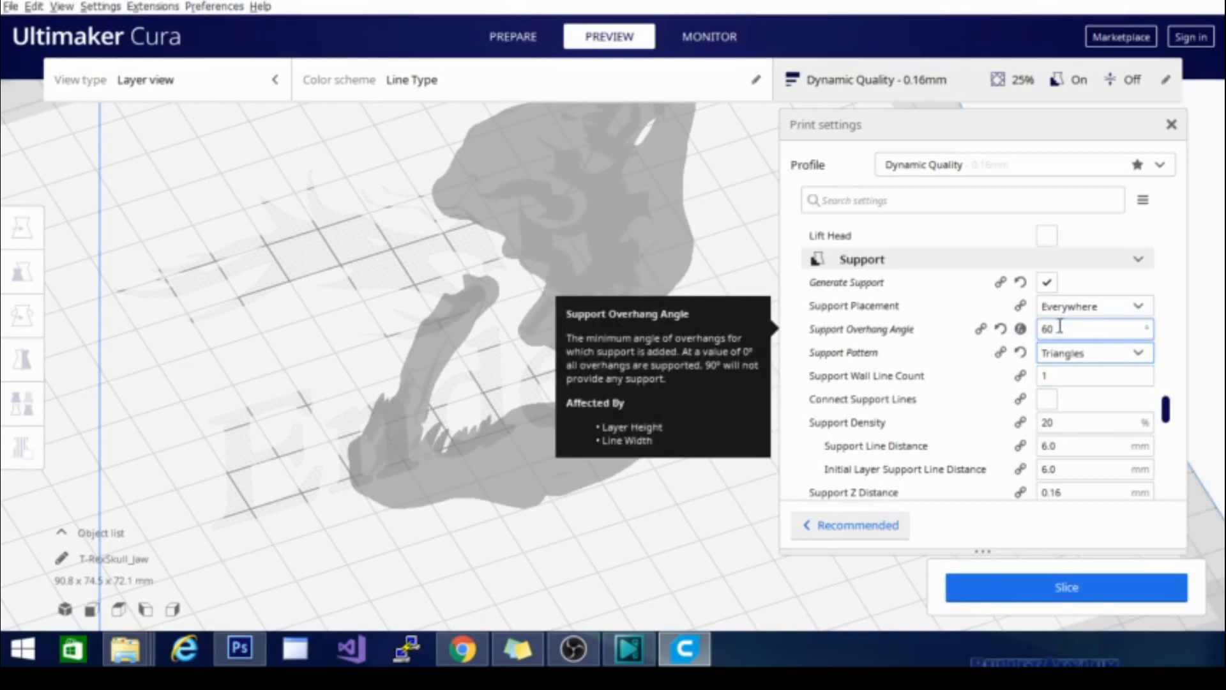
{"action": "mouse_move", "coordinate": [1063, 346]}
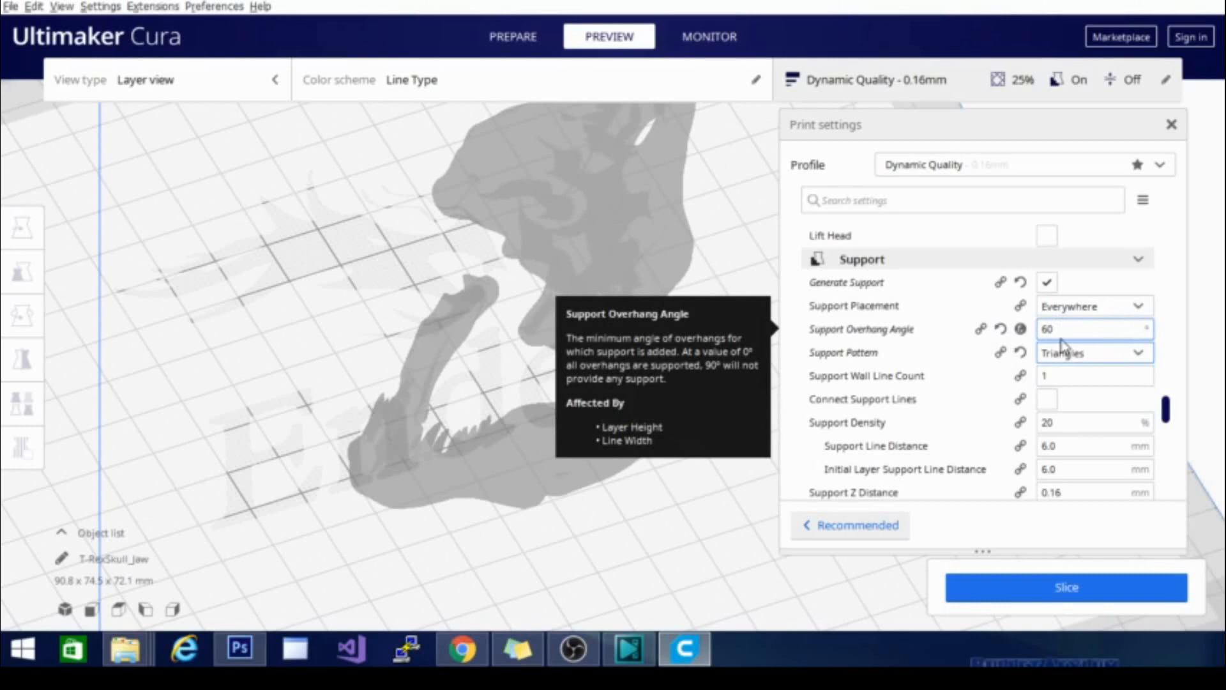